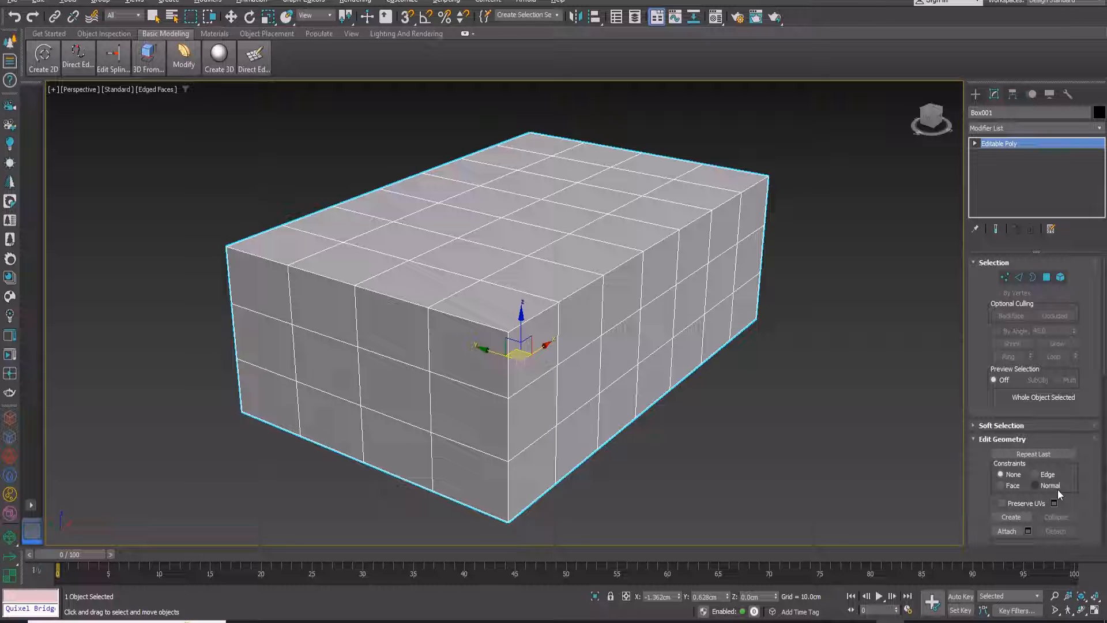
mouse_move(942, 444)
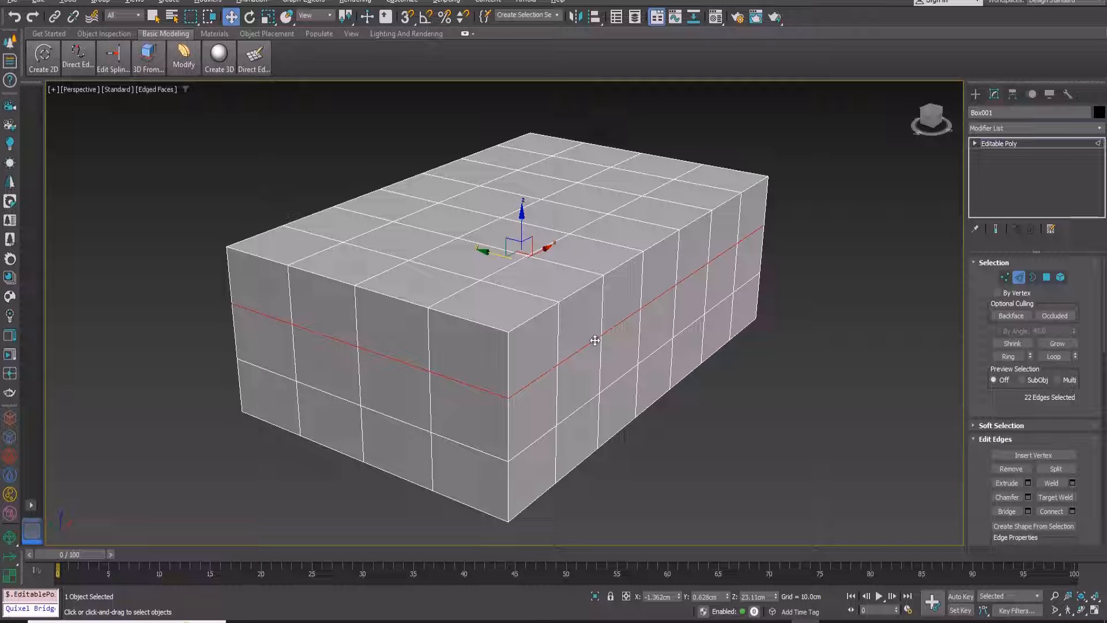
Step: Delete the middle edge loop with its faces, then inspect the faces bordering the restored loop
key("delete")
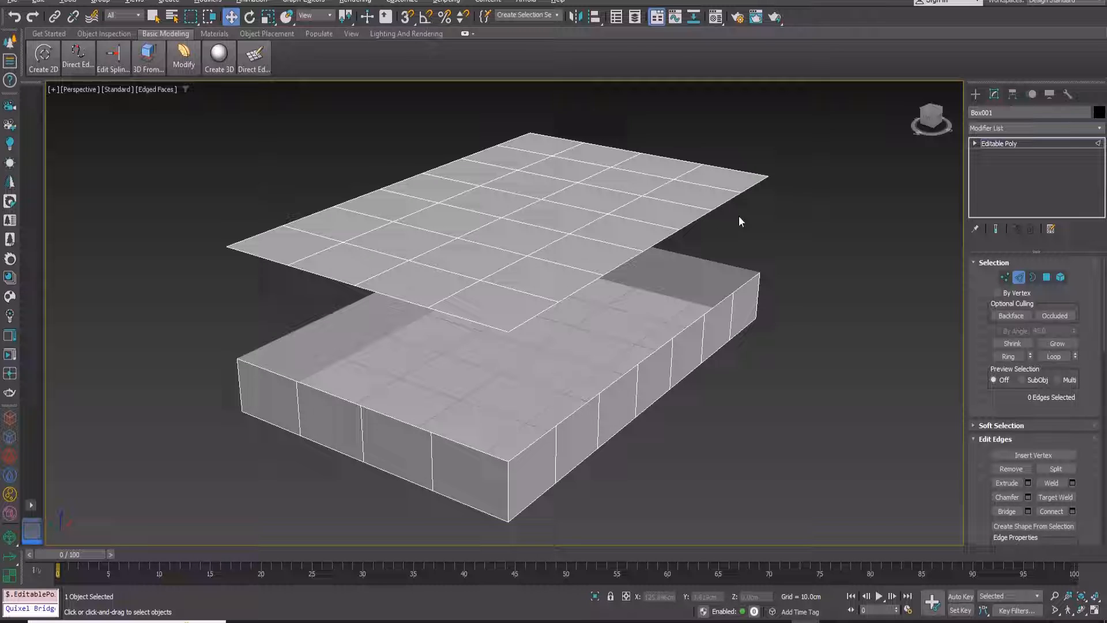
mouse_move(301, 294)
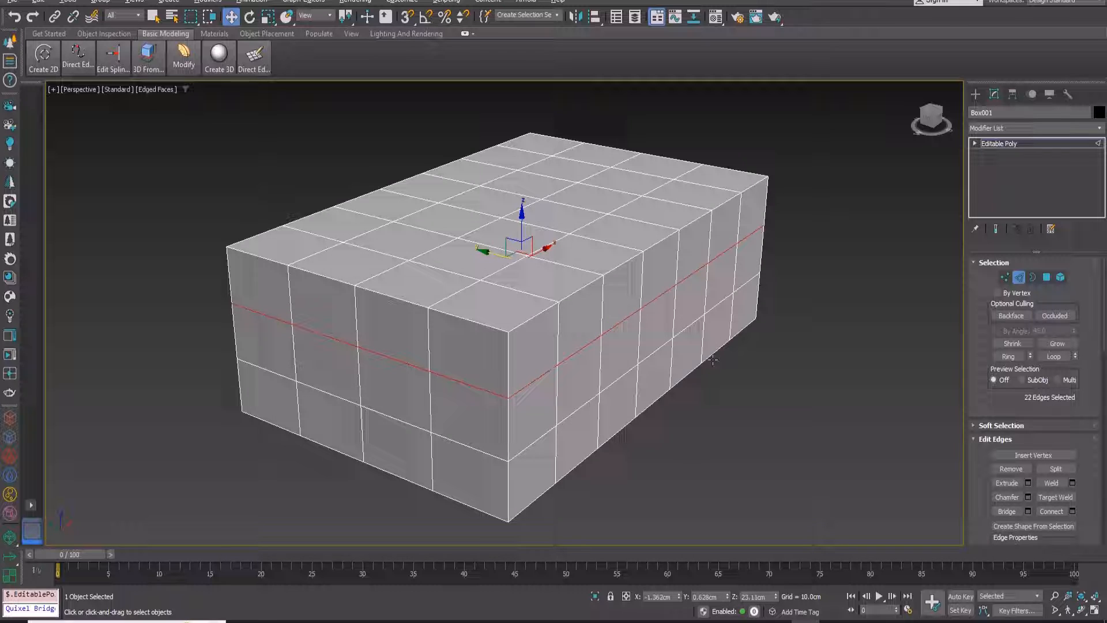
left_click(1046, 277)
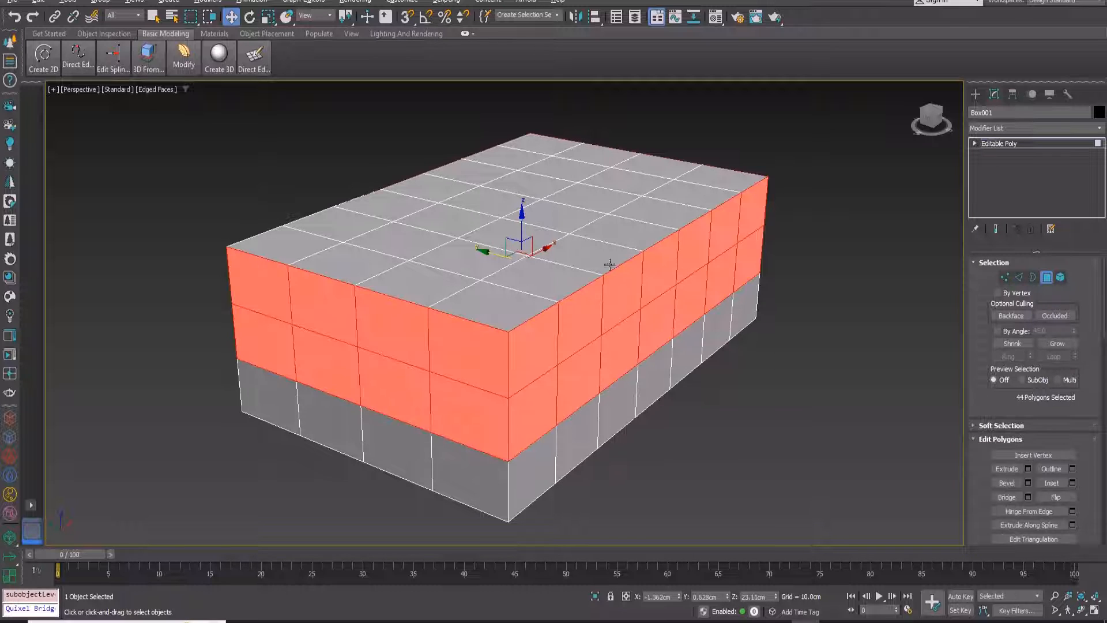
mouse_move(751, 307)
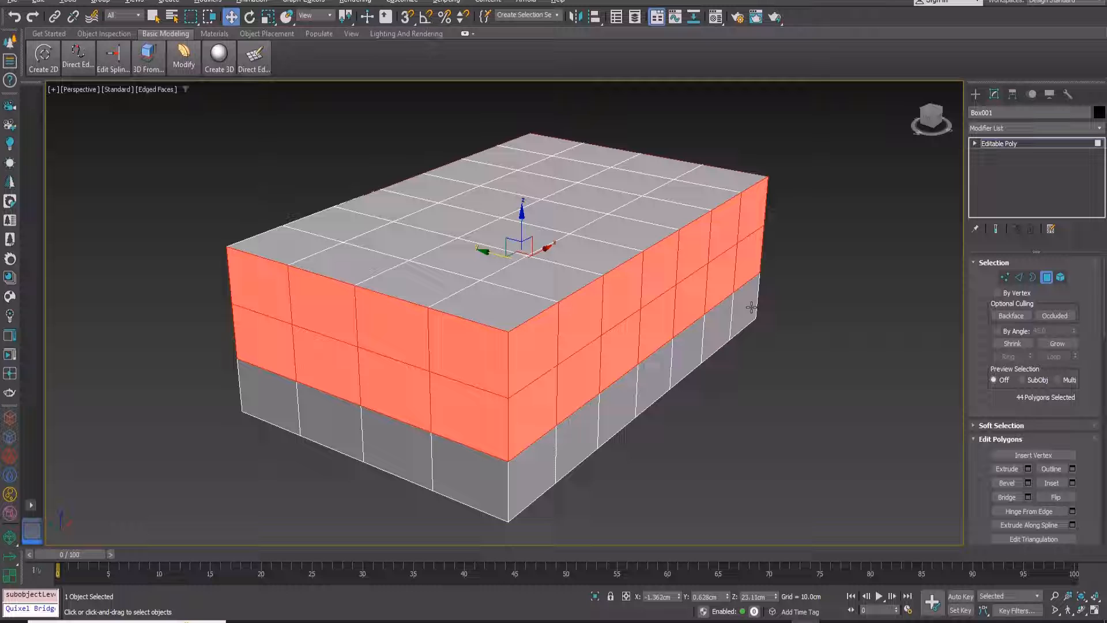
left_click(1019, 277)
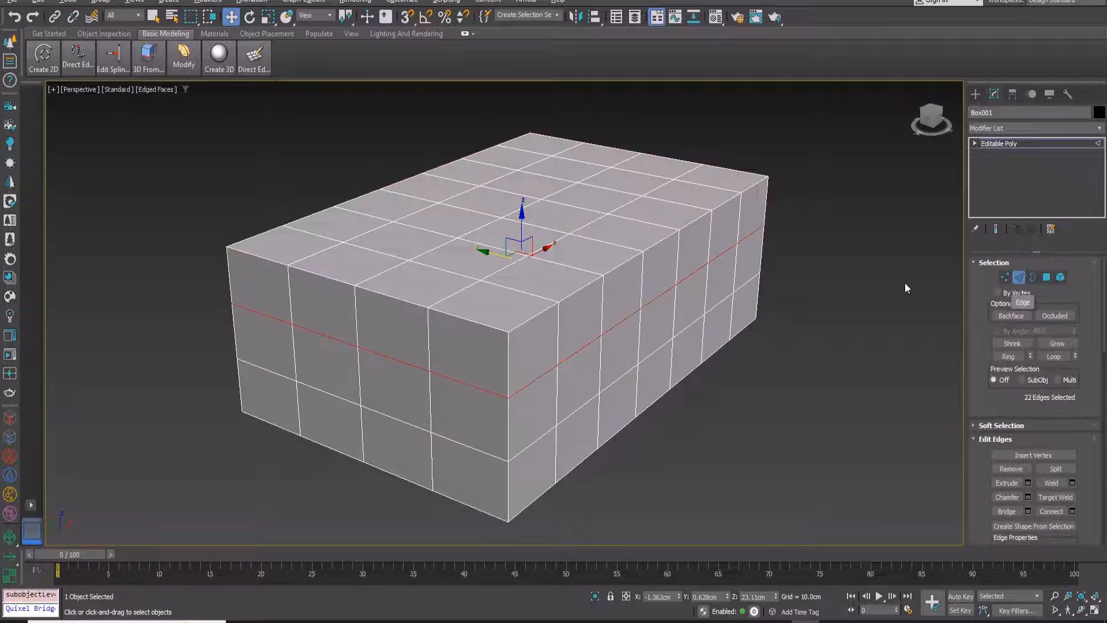
Step: Remove the edge loop with Backspace and view the leftover vertices at Vertex level
key("Backspace")
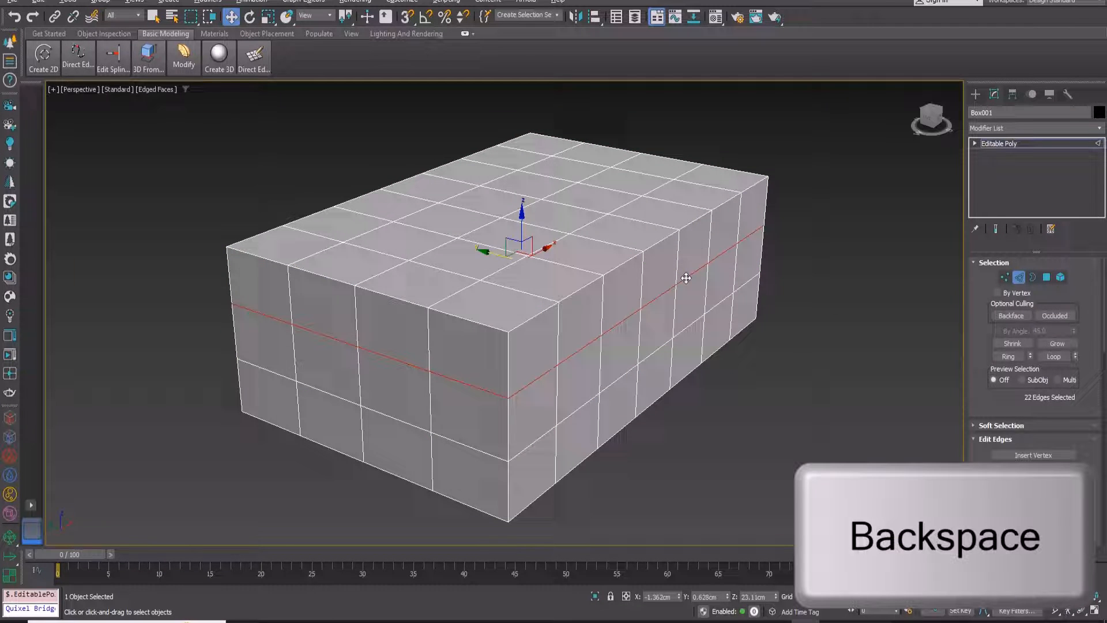
key("backspace")
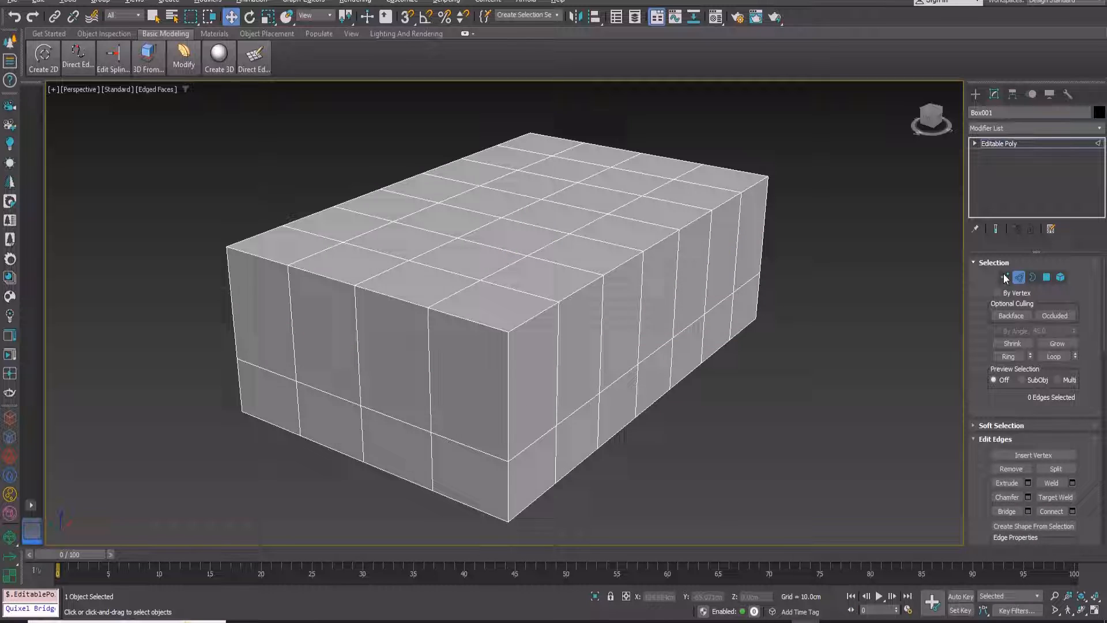
left_click(1006, 277)
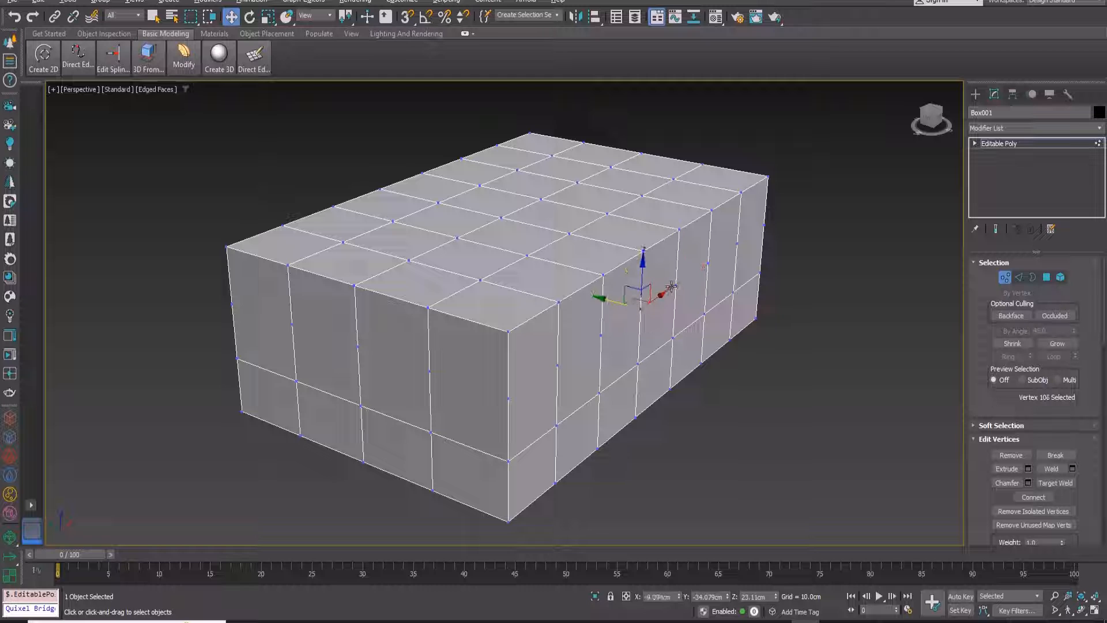
Step: Back at Edge level, remove the middle edge loop with Ctrl+Backspace
left_click(1019, 277)
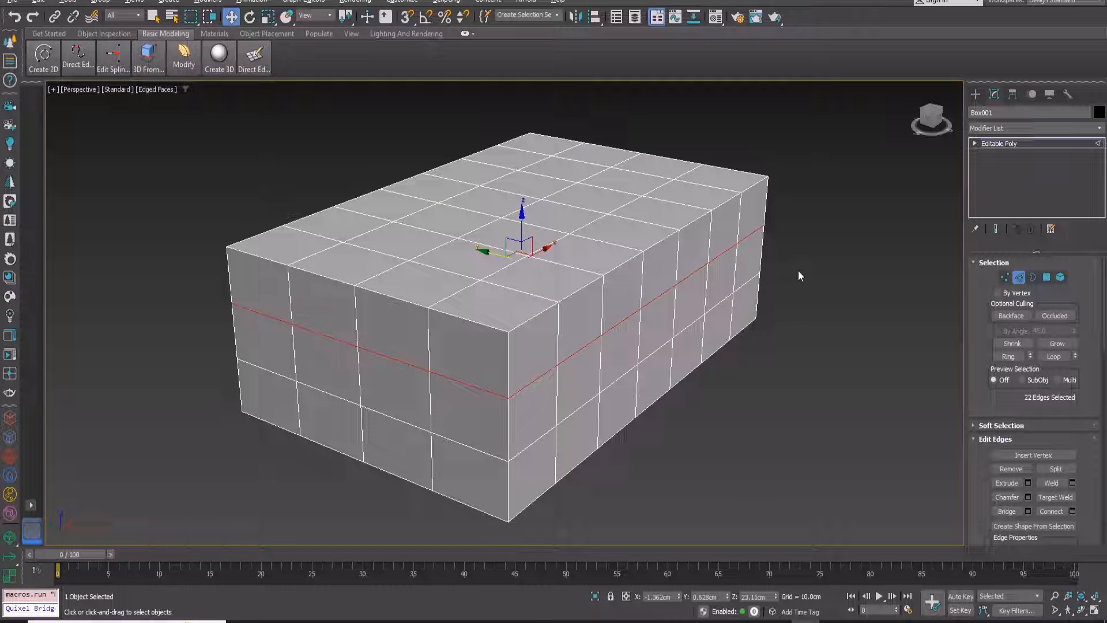
key("ctrl+backspace")
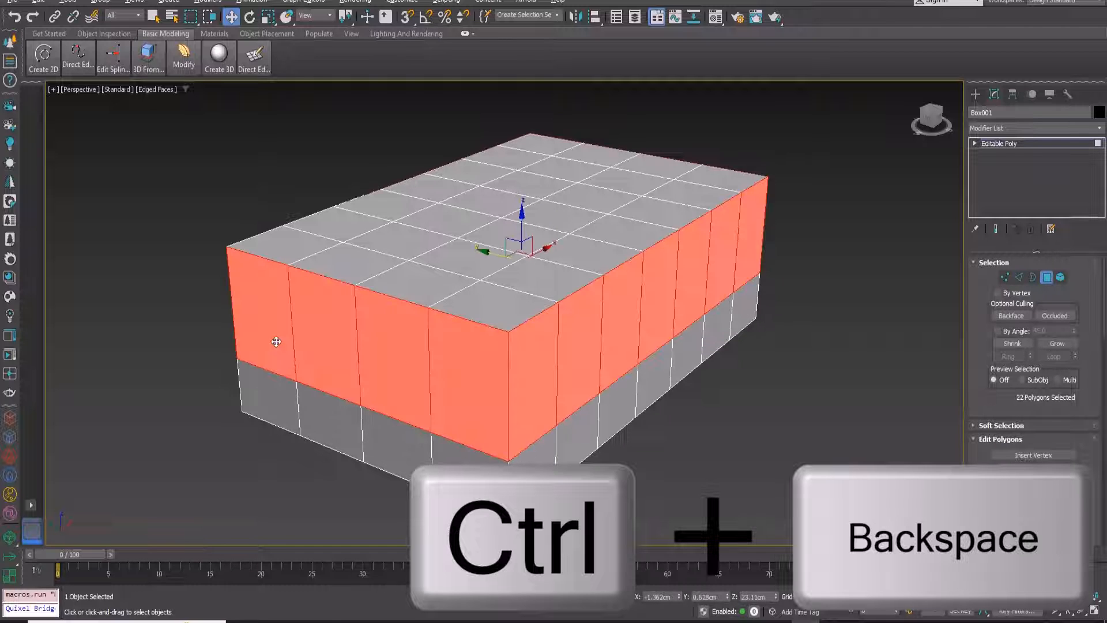
key("ctrl+BackSpace")
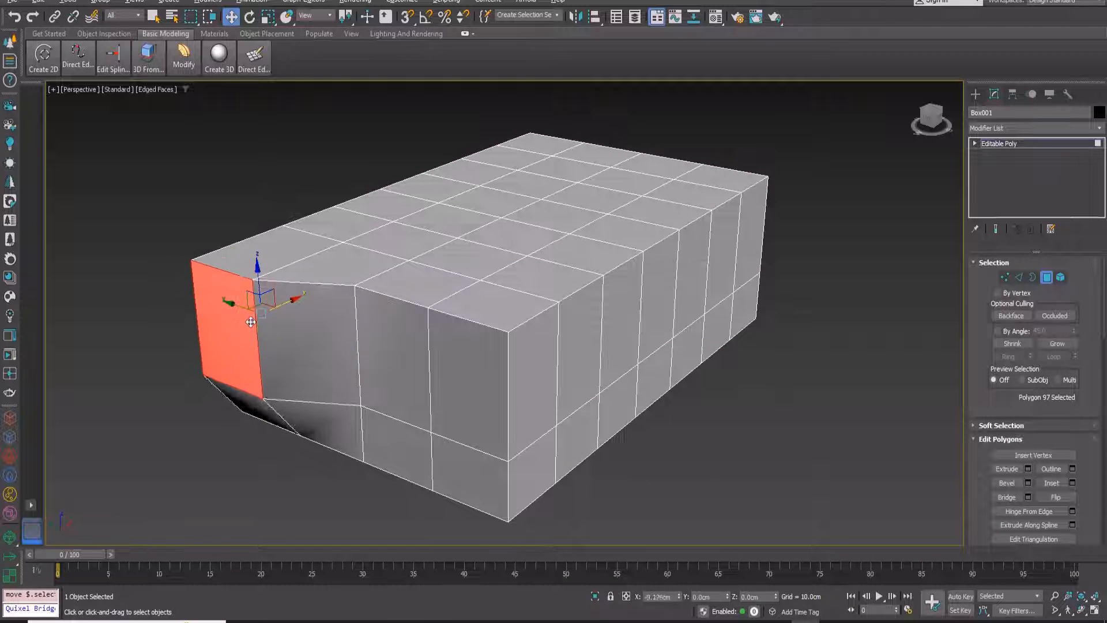